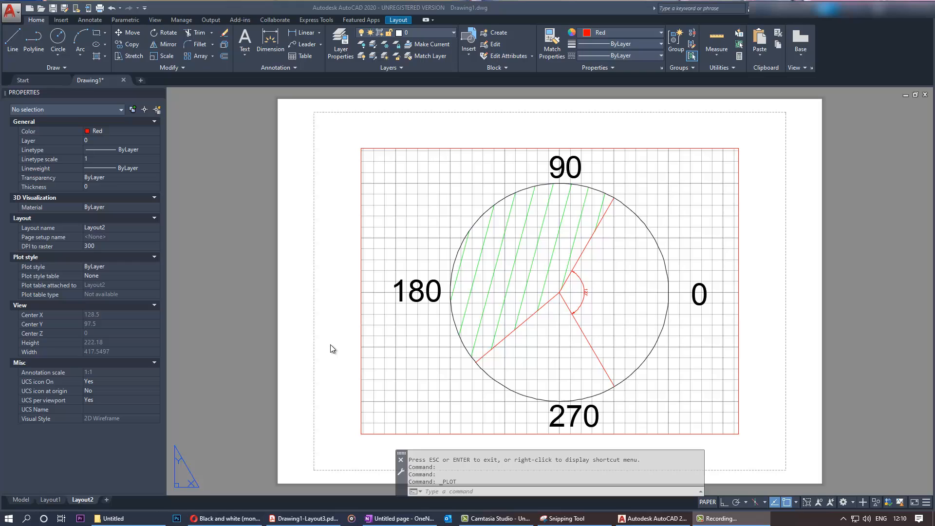
mouse_move(338, 286)
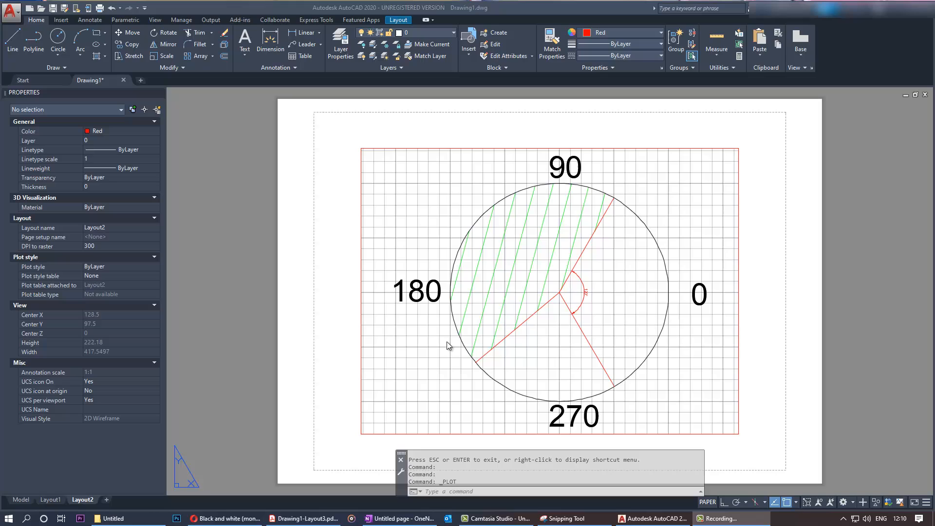
mouse_move(112, 499)
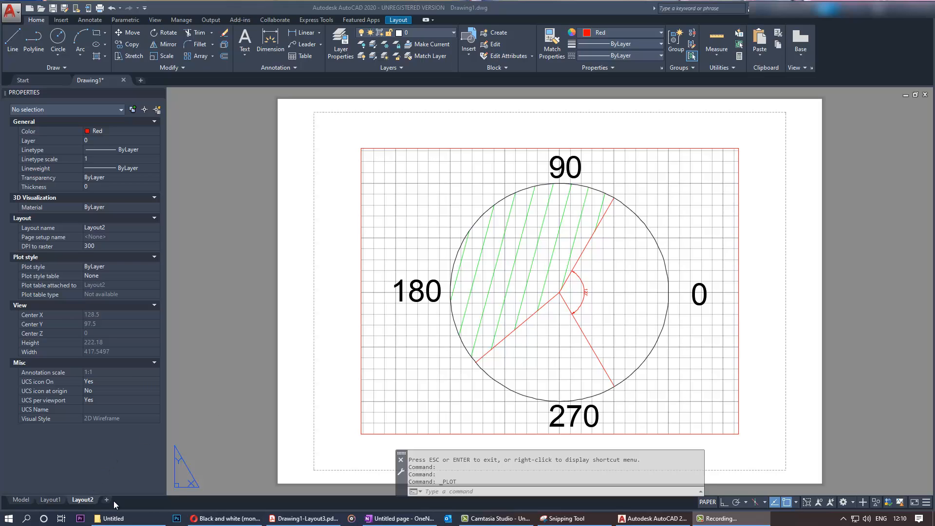
mouse_move(486, 266)
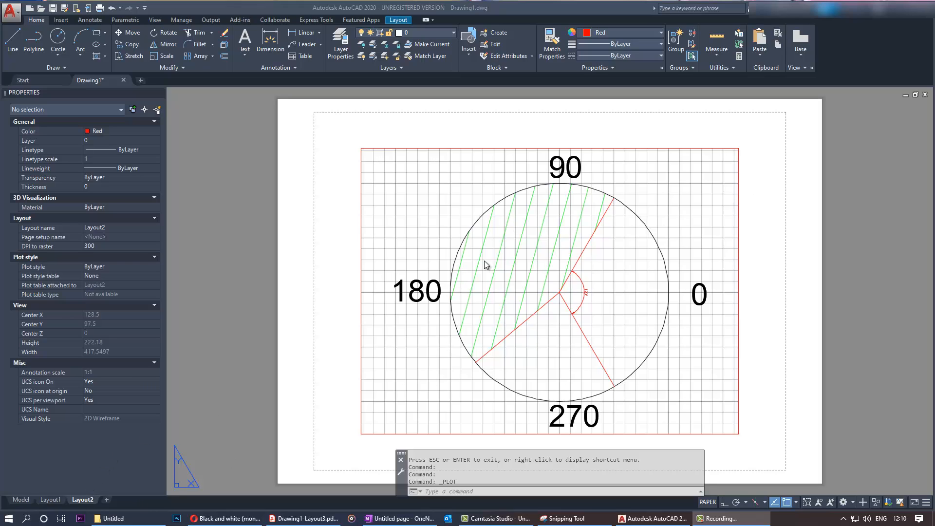
mouse_move(497, 252)
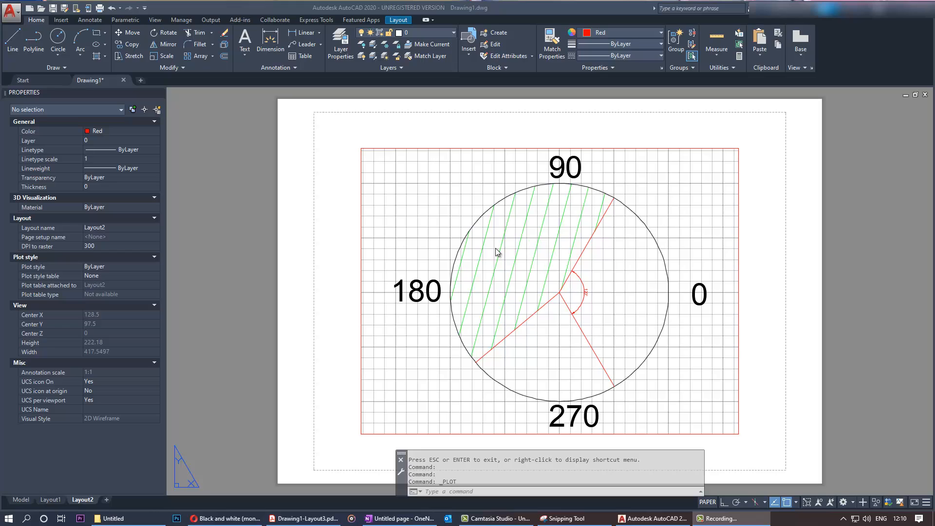
mouse_move(291, 277)
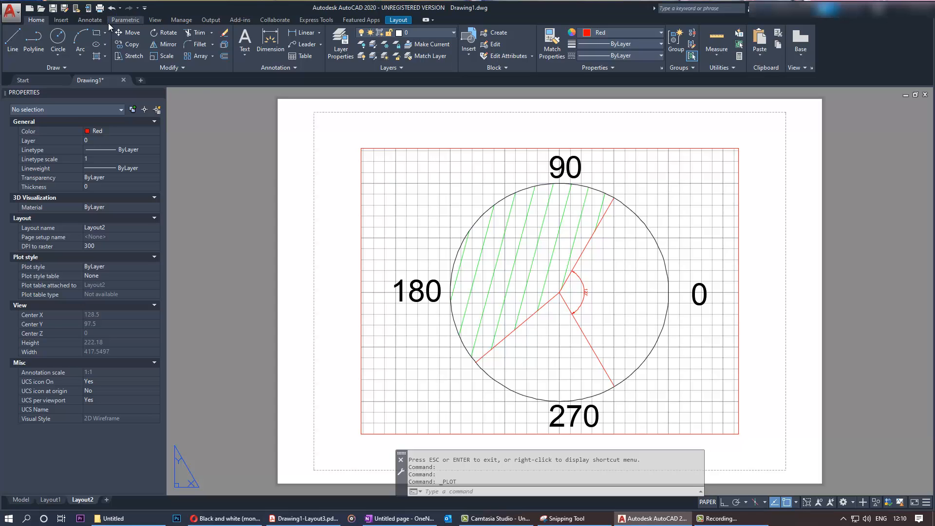
Start plotting Layout2, continuing with a single sheet instead of batch plot.
key(enter)
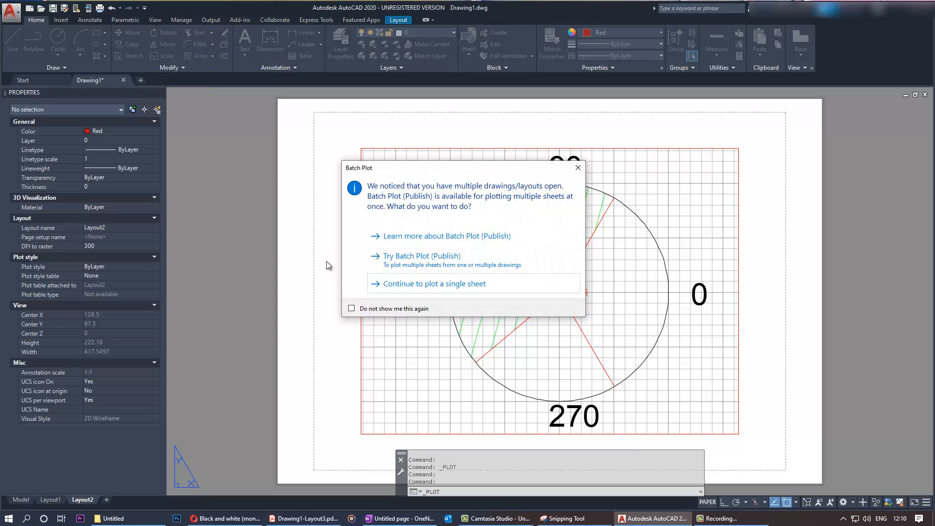
mouse_move(235, 414)
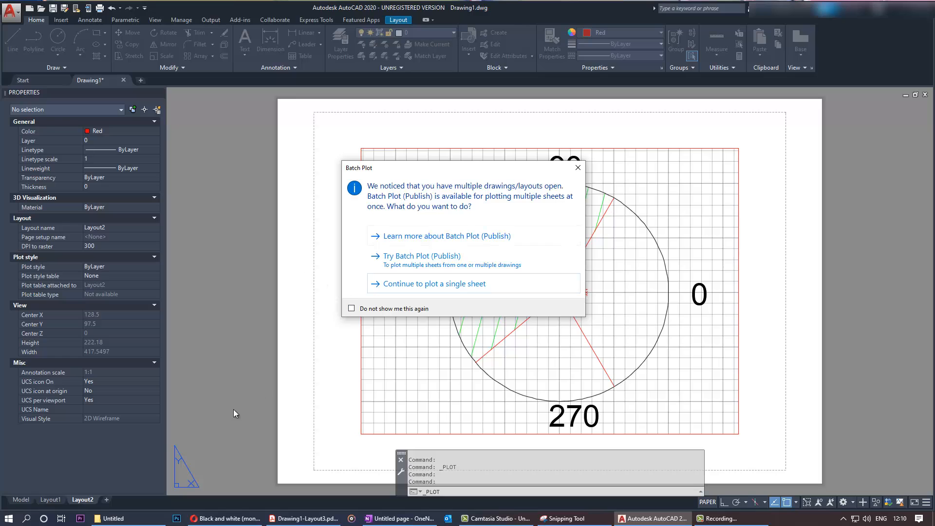
mouse_move(425, 366)
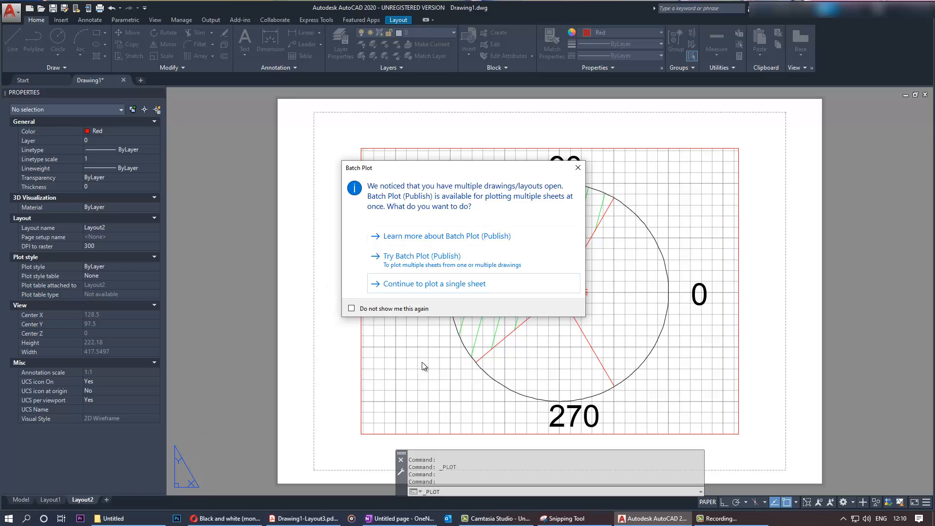
mouse_move(412, 285)
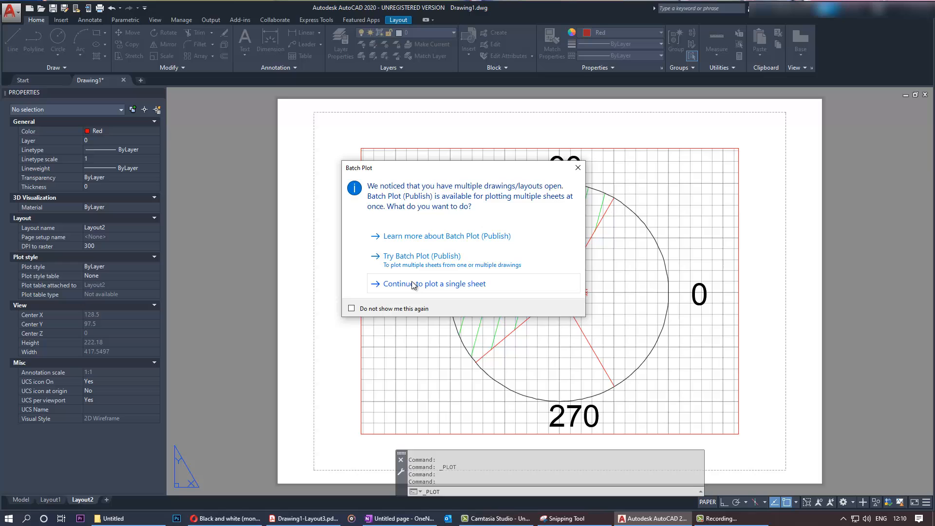
click(435, 284)
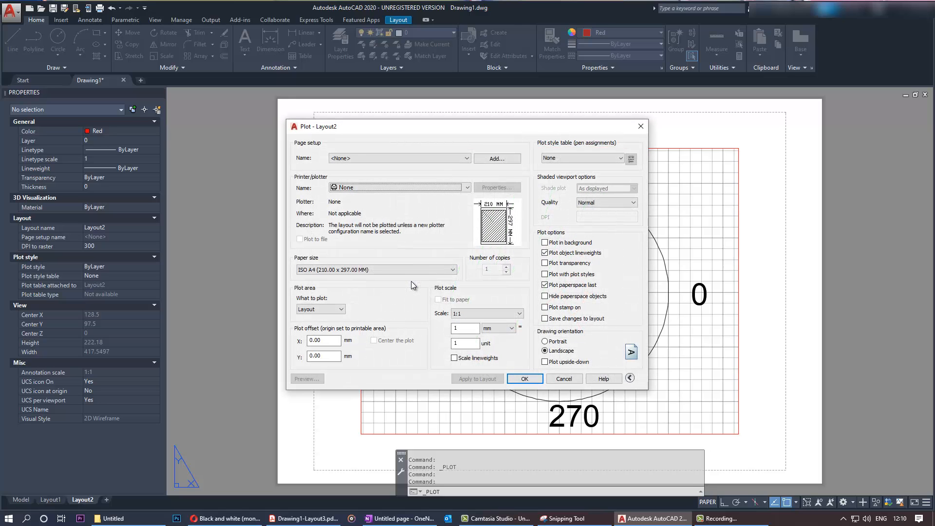
mouse_move(379, 195)
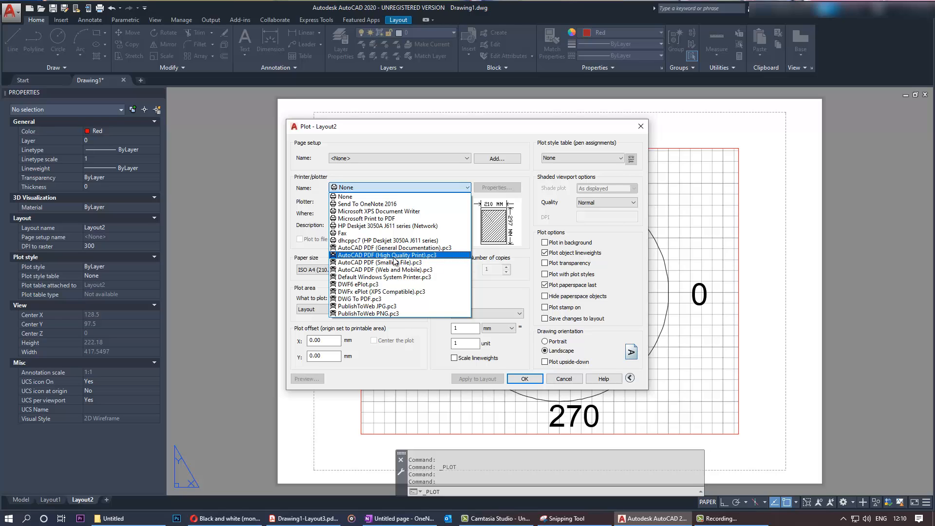
Choose AutoCAD PDF (High Quality Print) printer and monochrome.stb plot style table.
click(385, 255)
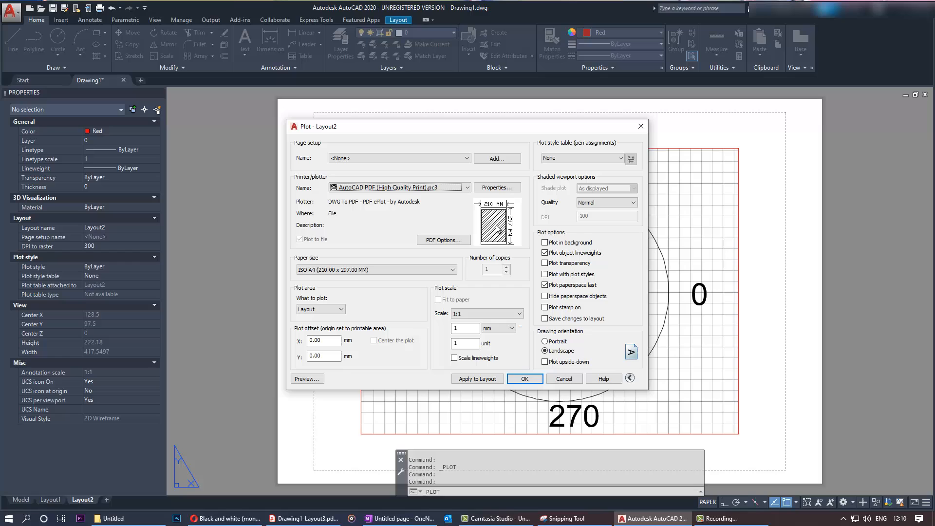
mouse_move(558, 170)
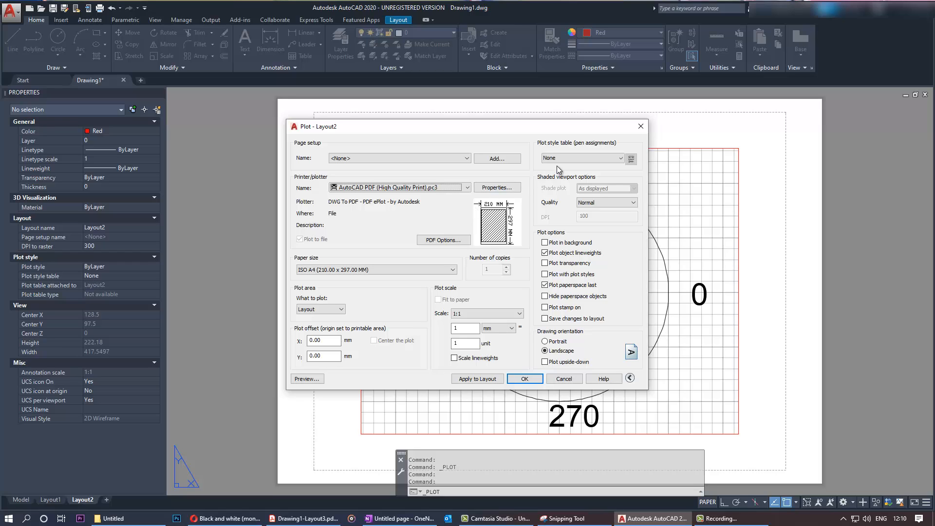
mouse_move(564, 161)
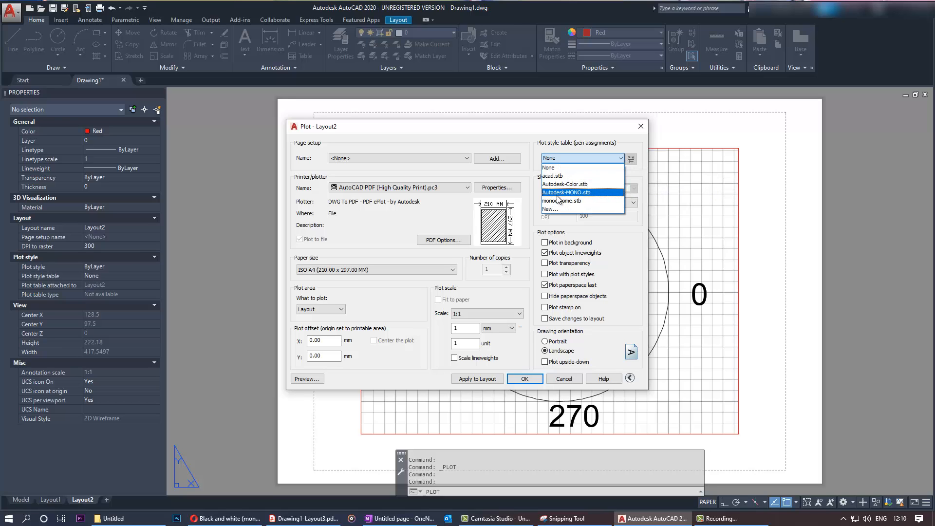
click(563, 201)
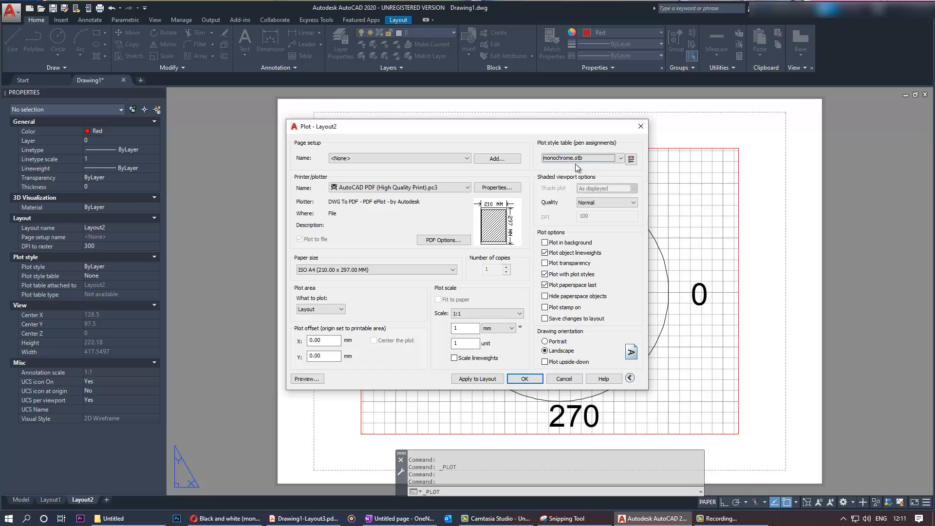
mouse_move(582, 173)
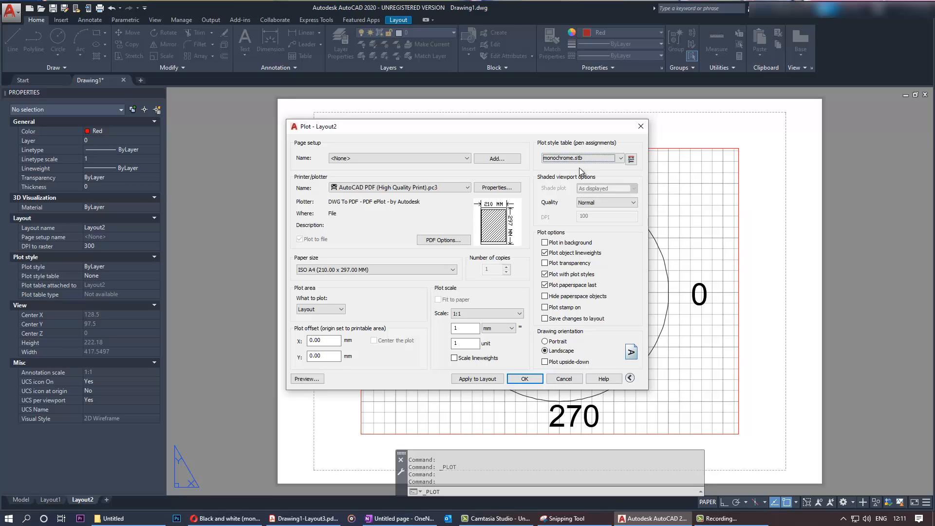
mouse_move(571, 190)
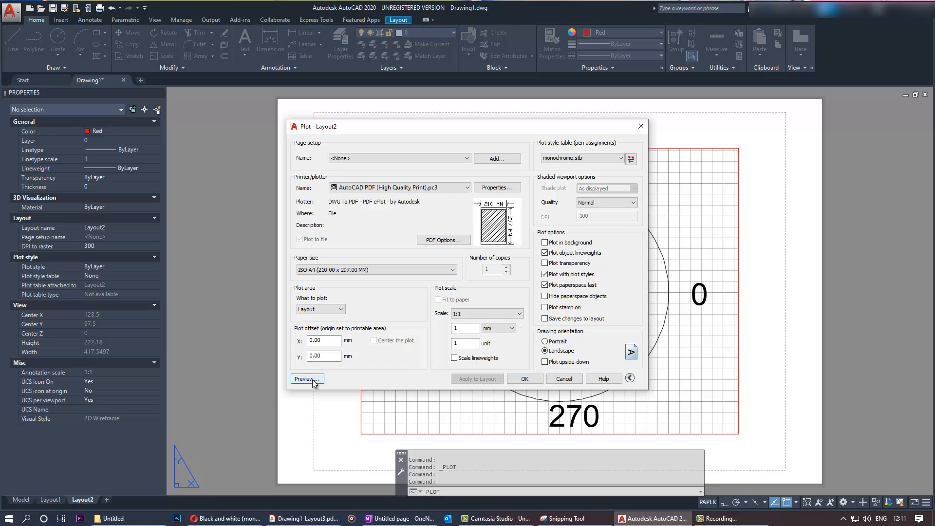
click(305, 379)
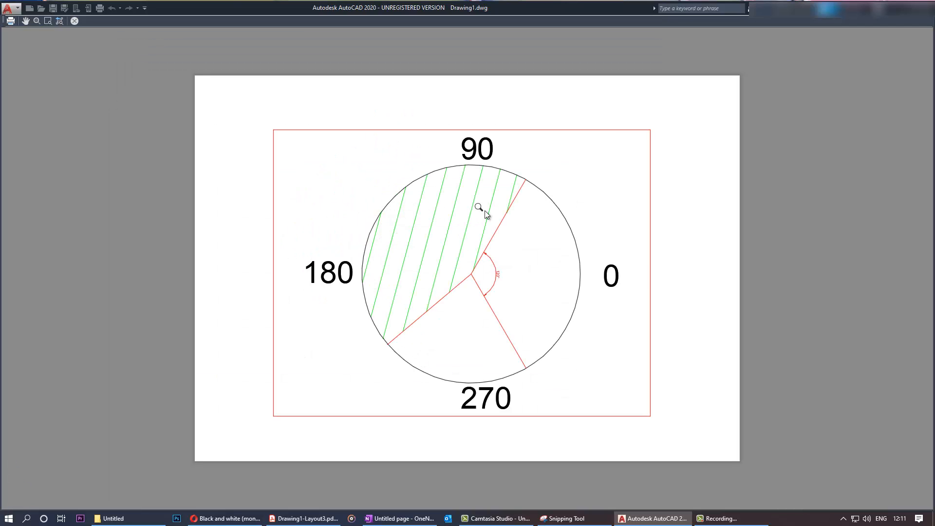
mouse_move(408, 285)
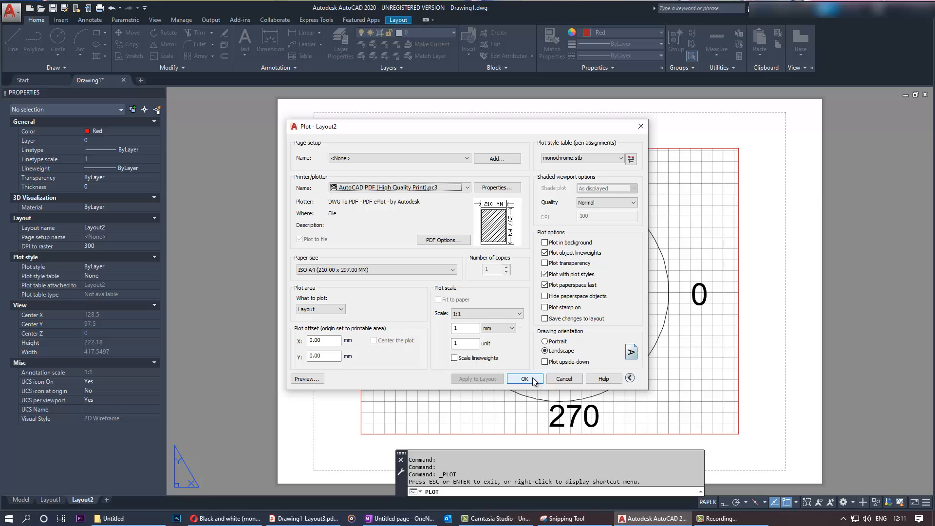
Cancel the PDF save prompt and the Plot dialog for Layout2.
click(525, 378)
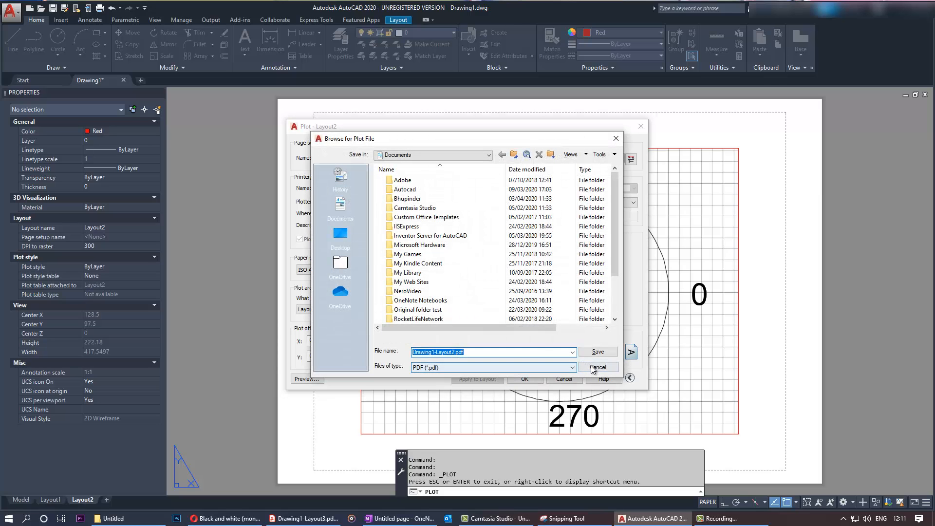
click(598, 367)
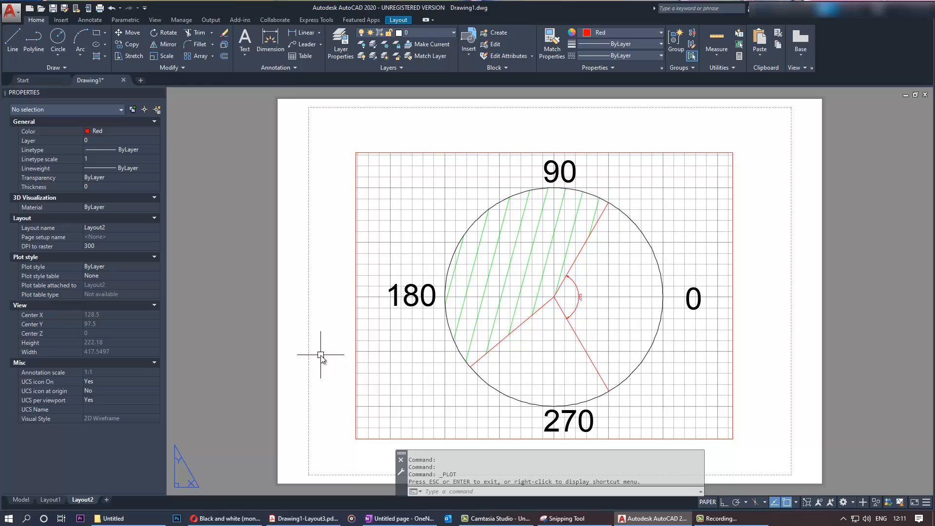
mouse_move(460, 340)
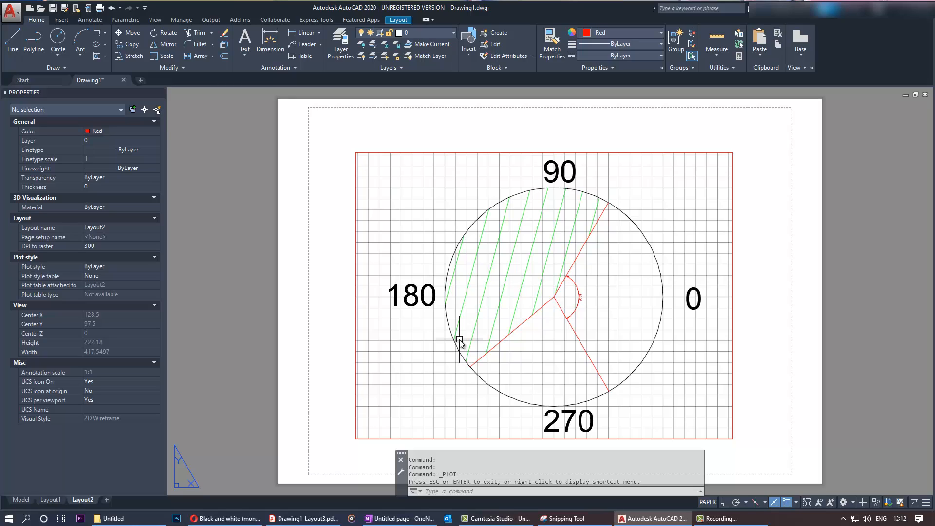
mouse_move(174, 334)
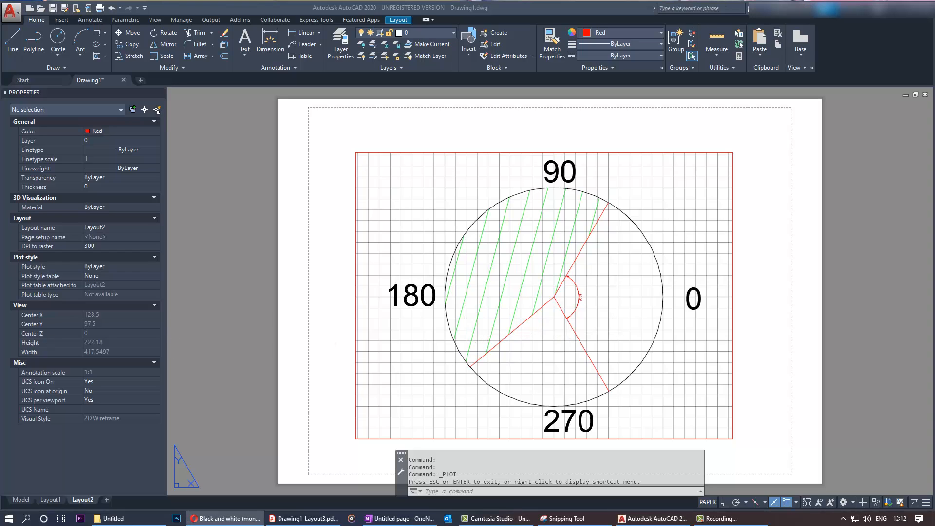
mouse_move(558, 356)
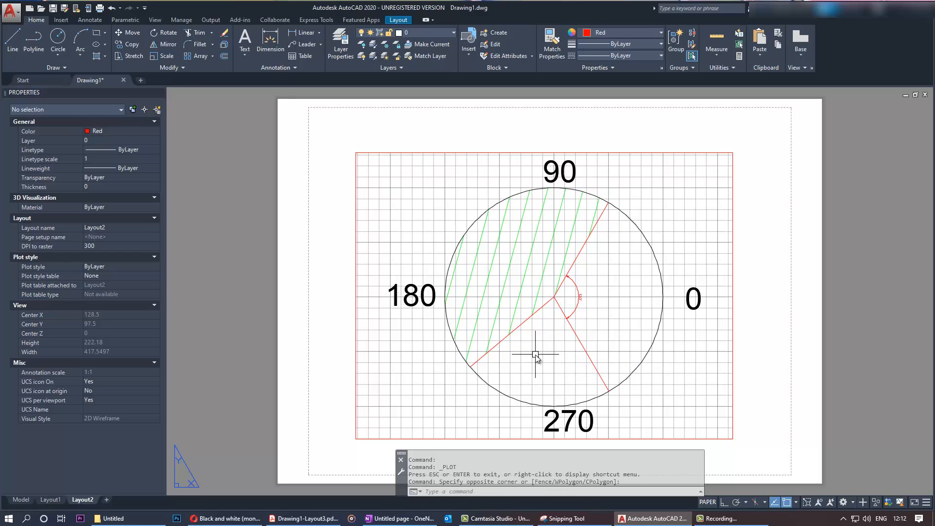
Run CONVERTPSTYLES and confirm conversion to color-dependent plot styles.
text(con)
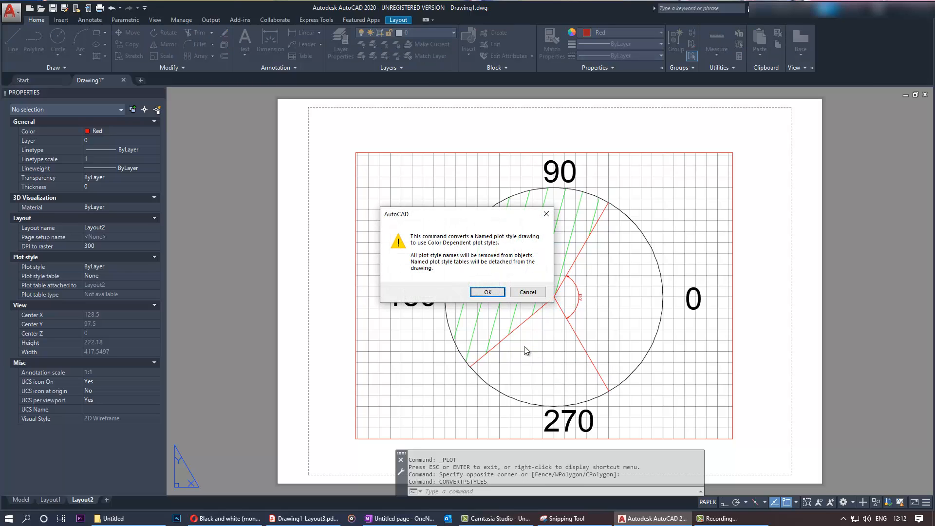
mouse_move(481, 247)
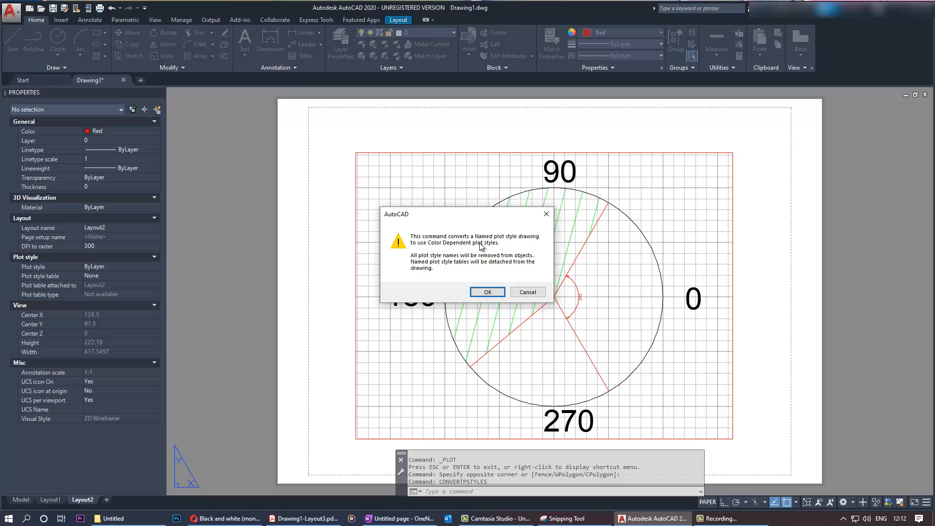
mouse_move(535, 246)
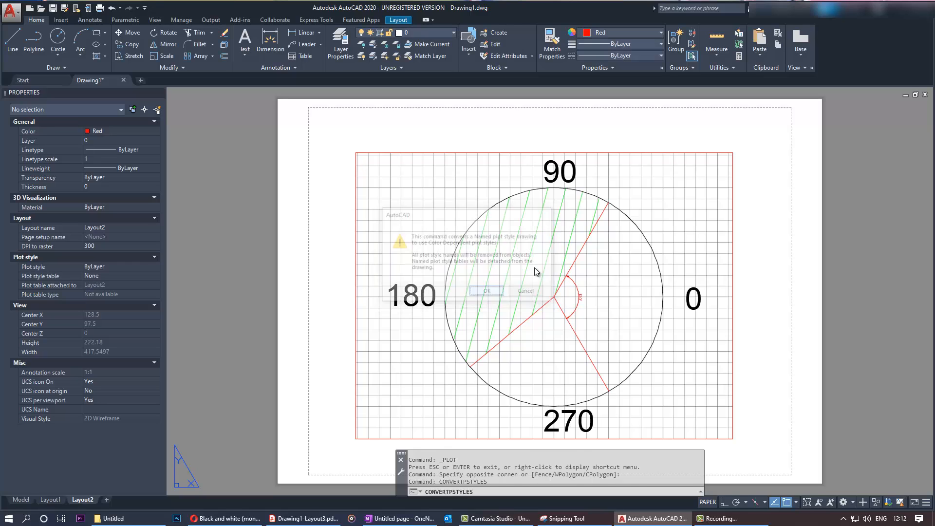
click(486, 291)
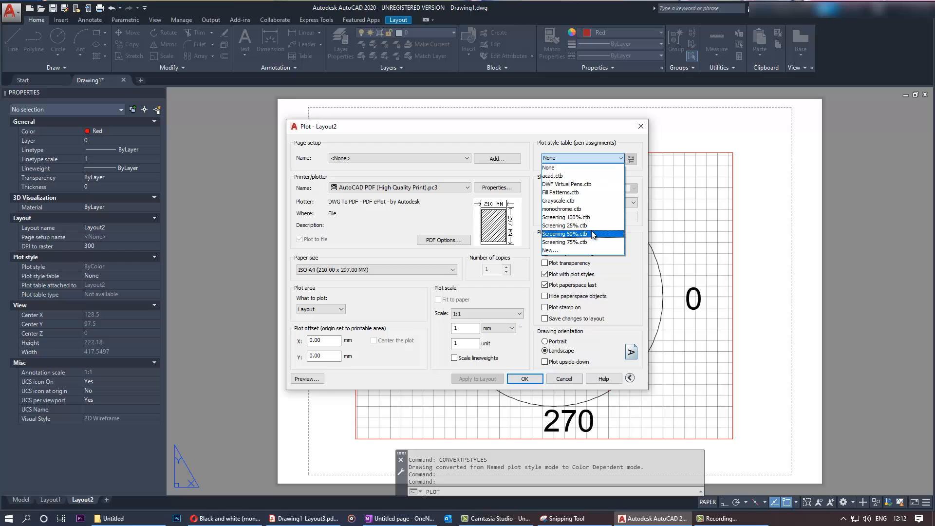
Select monochrome.ctb, apply it to Layout2, and preview the sheet.
click(562, 209)
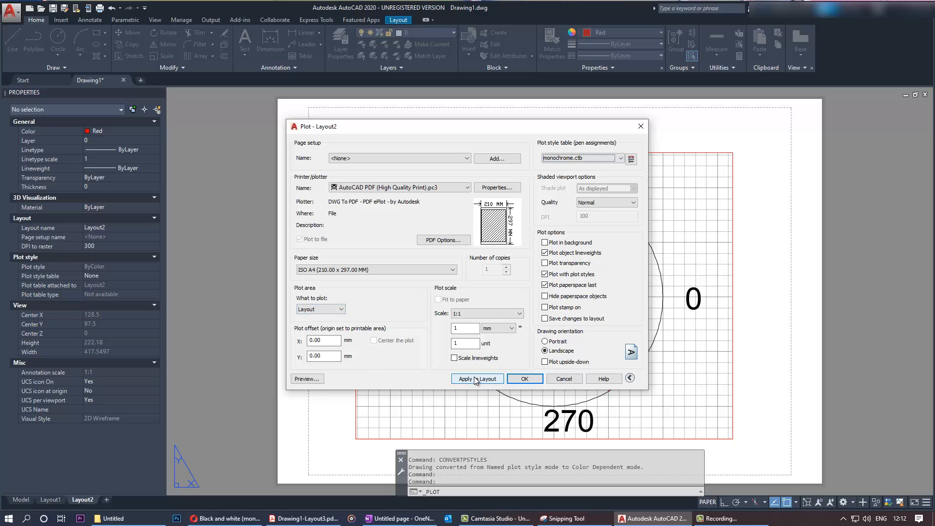
click(478, 380)
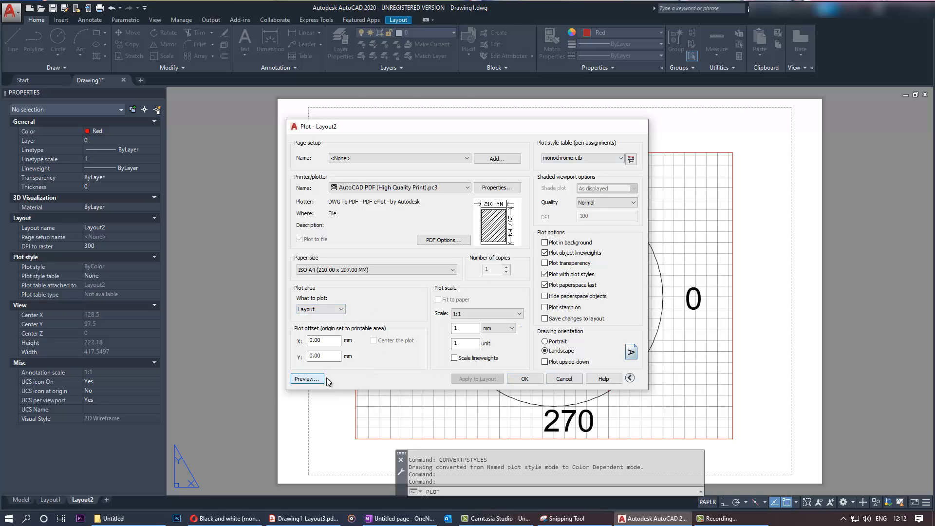
click(306, 379)
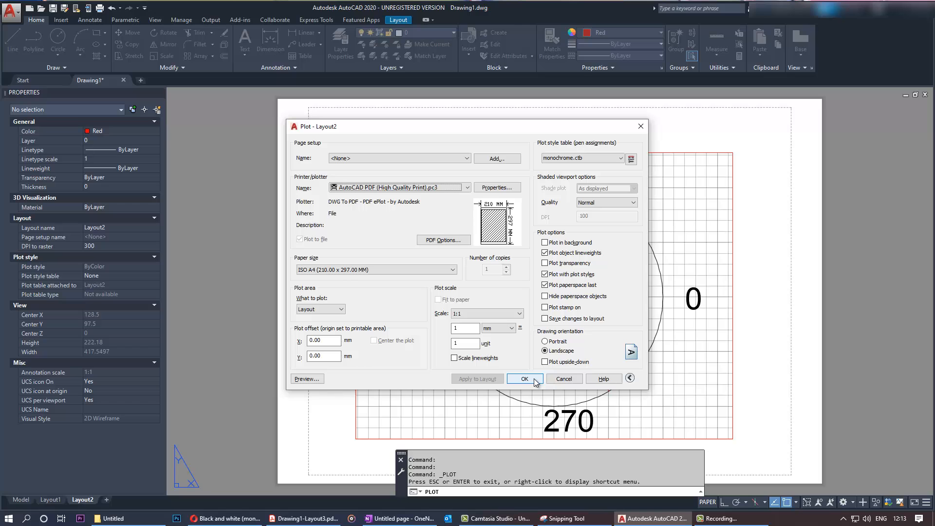
Confirm the Plot dialog to plot Layout2 with monochrome.ctb.
click(525, 378)
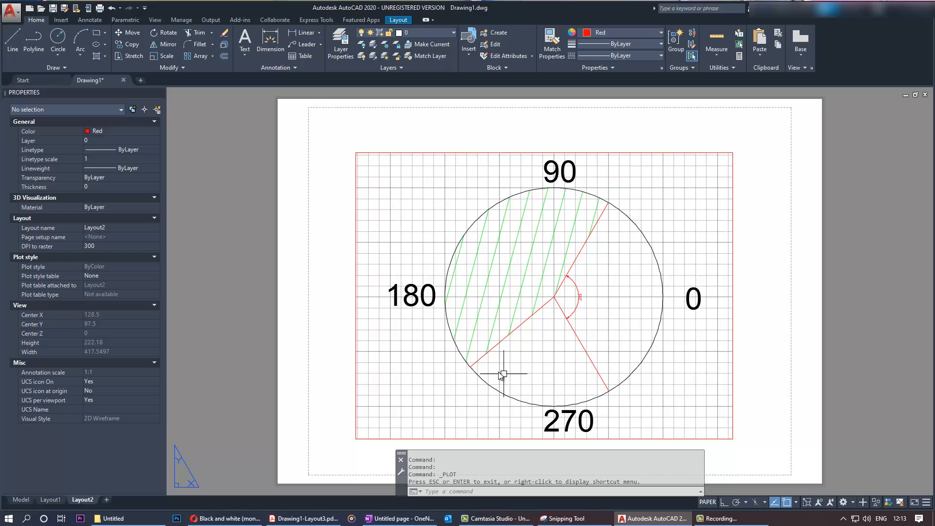
mouse_move(520, 355)
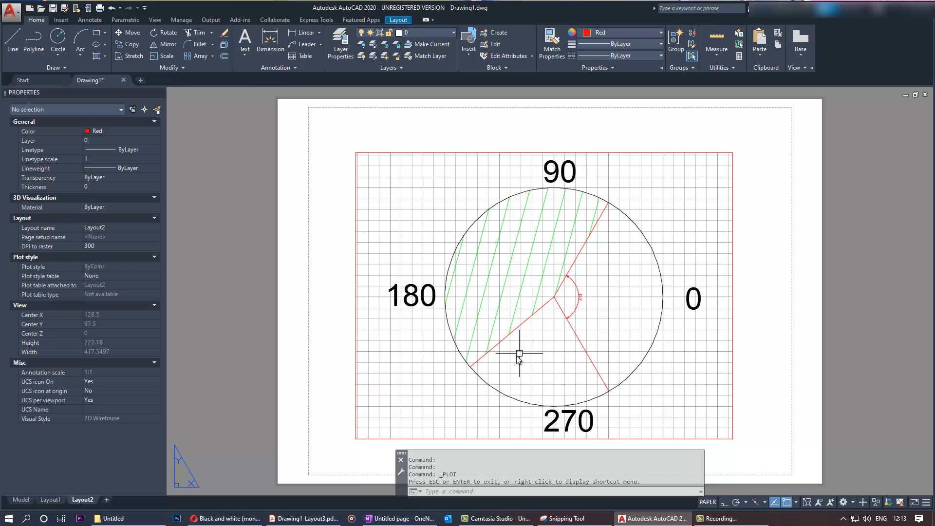
mouse_move(515, 356)
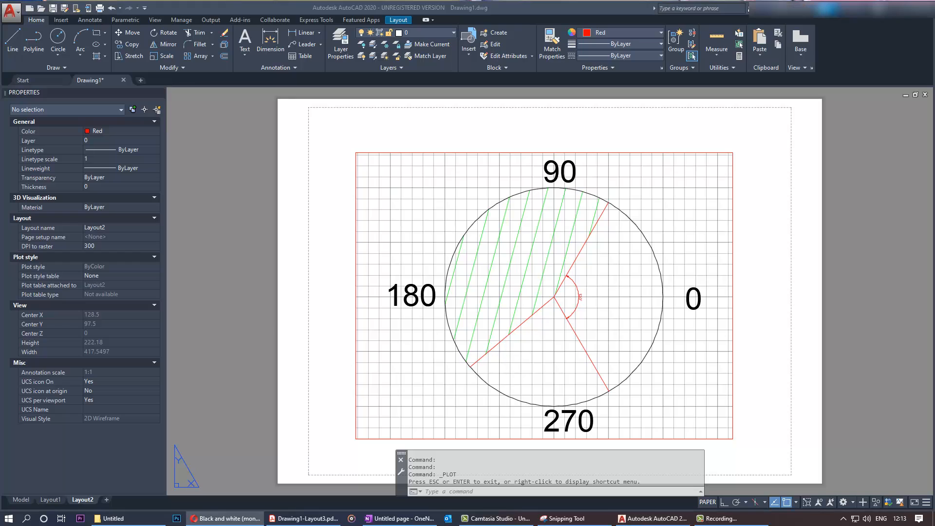
mouse_move(217, 281)
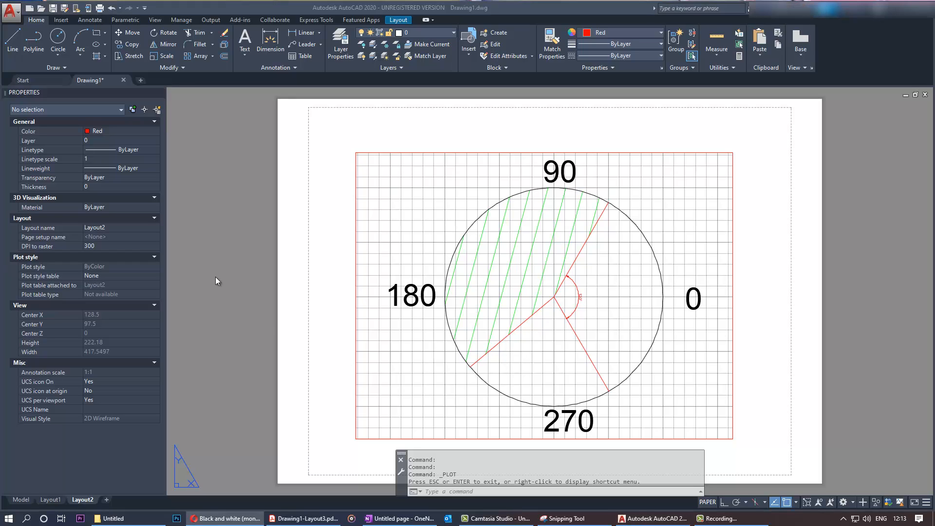
mouse_move(428, 237)
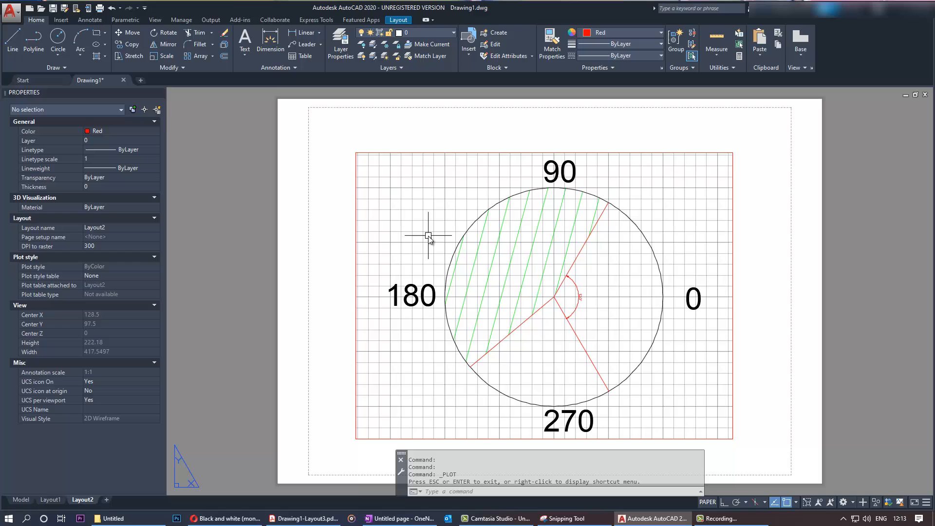
Query PSTYLEMODE and confirm it reads 1 (color-dependent).
text(P)
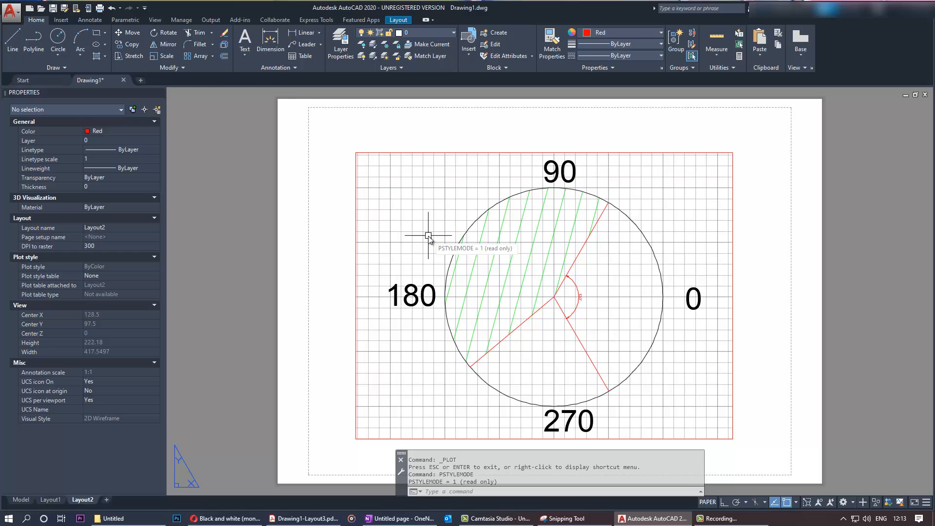
mouse_move(181, 214)
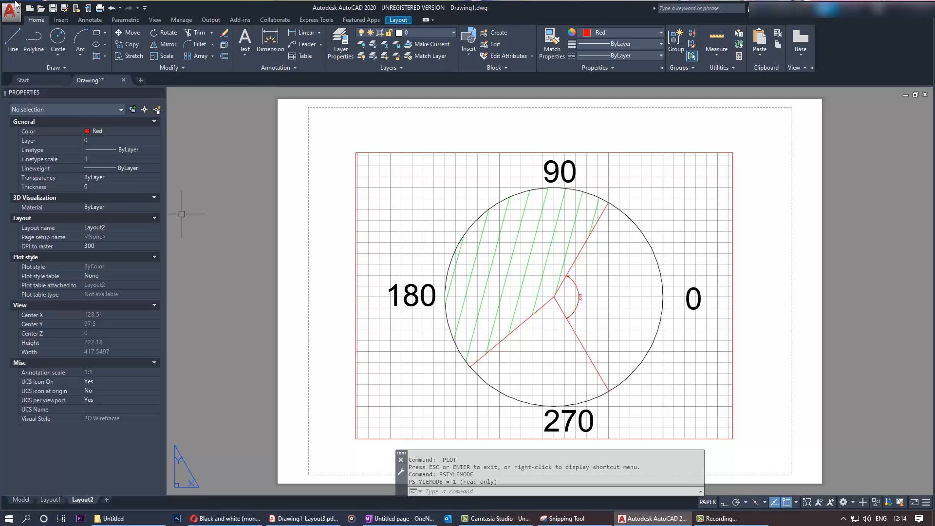